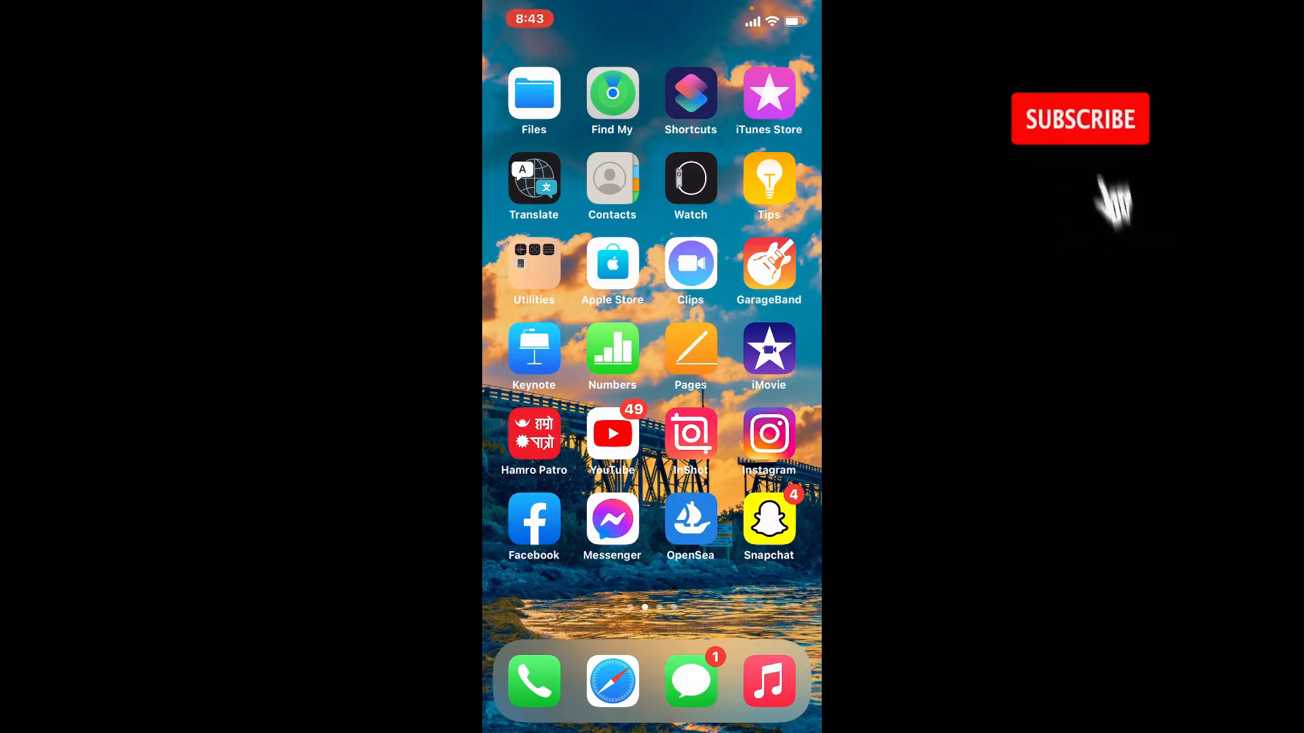
Swipe to the home screen page with Chrome, Discord, Gmail, Netflix, Xbox and AOL.
{"action": "left_click", "coordinate": [1079, 118]}
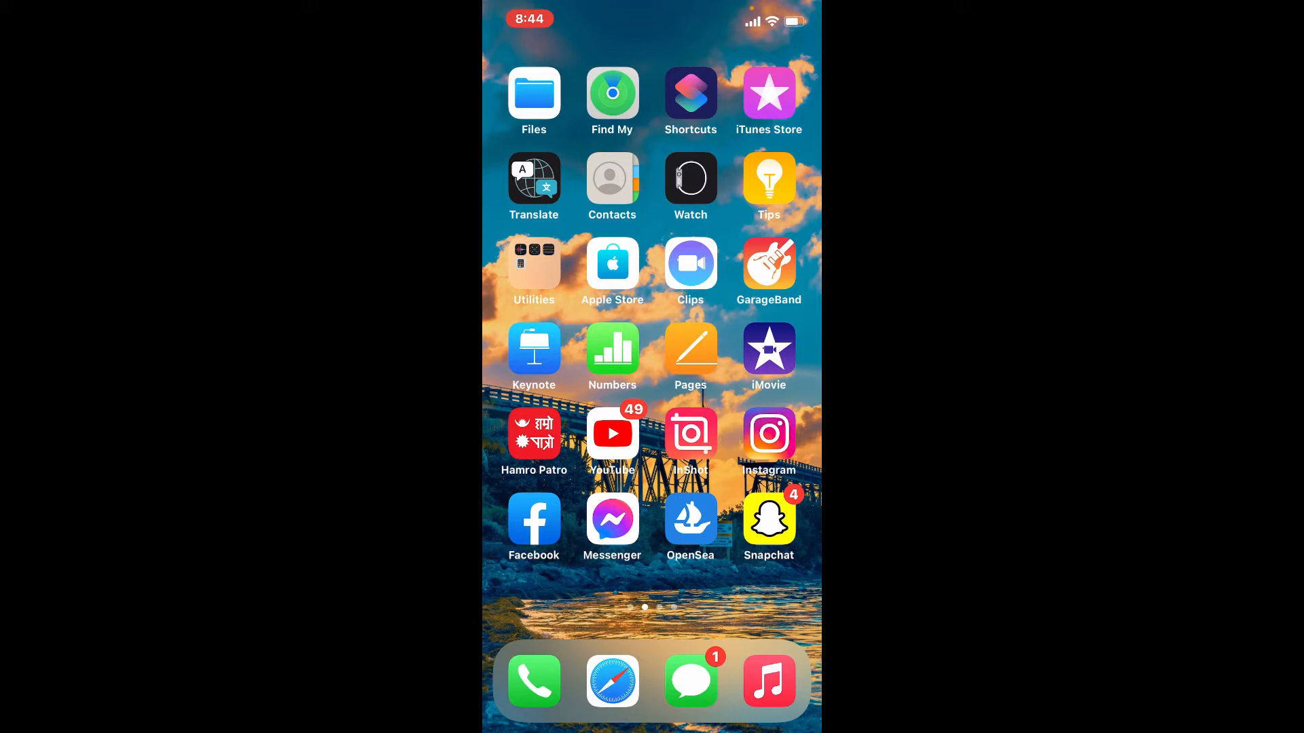
{"action": "scroll", "scroll_direction": "left", "scroll_amount": 3}
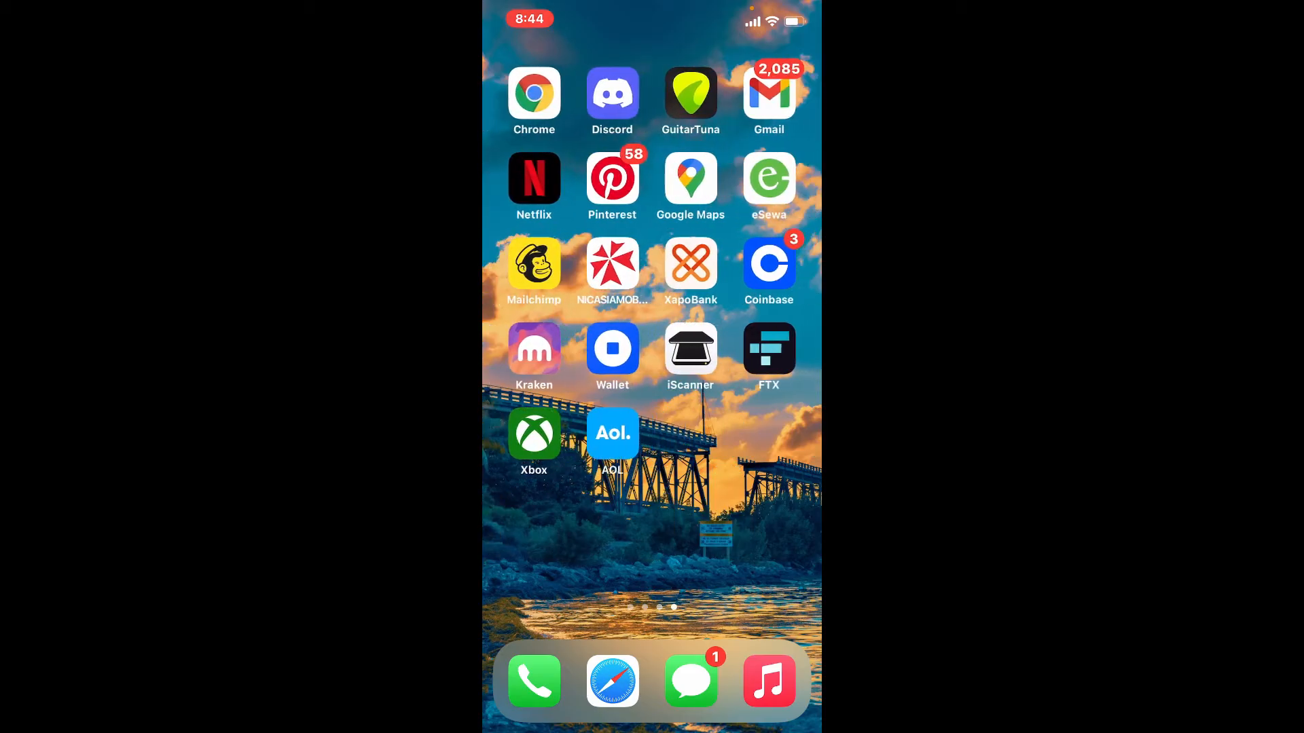
Launch AOL Mail and read the (No Subject) email from Me.
{"action": "left_click", "coordinate": [612, 433]}
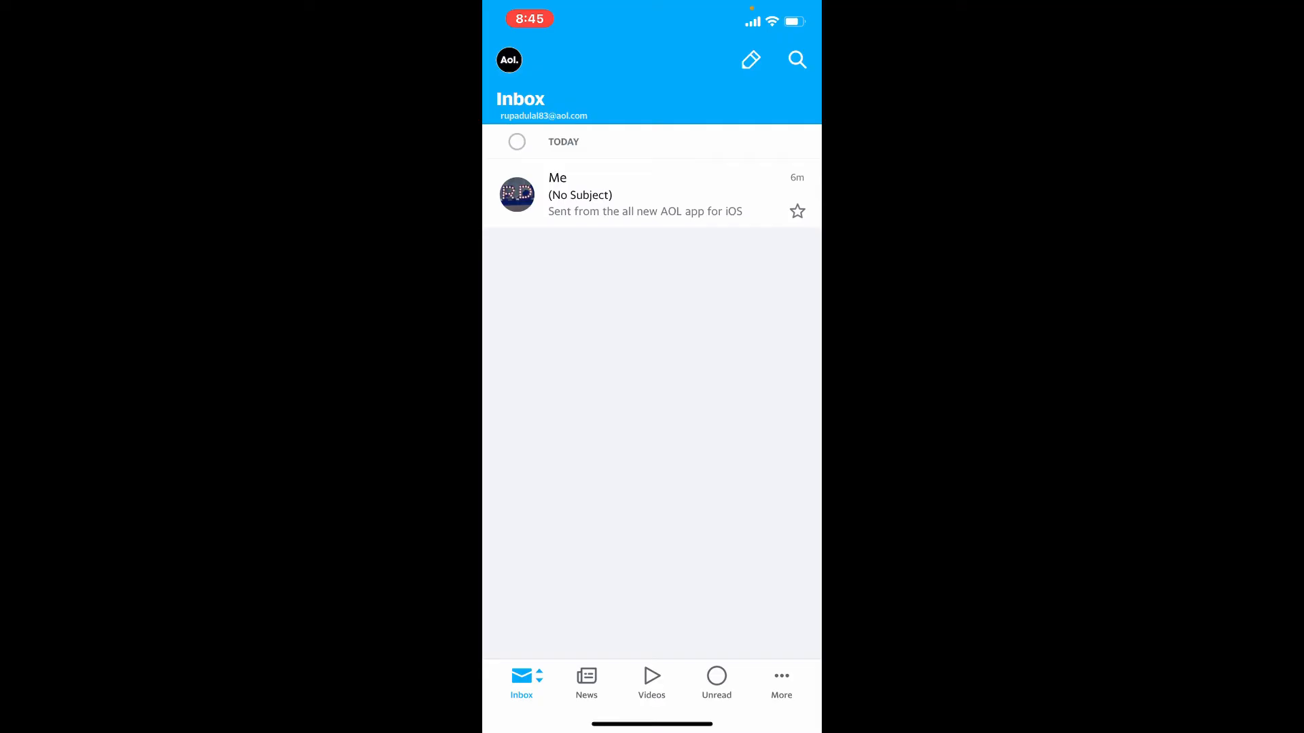
{"action": "left_click", "coordinate": [645, 194]}
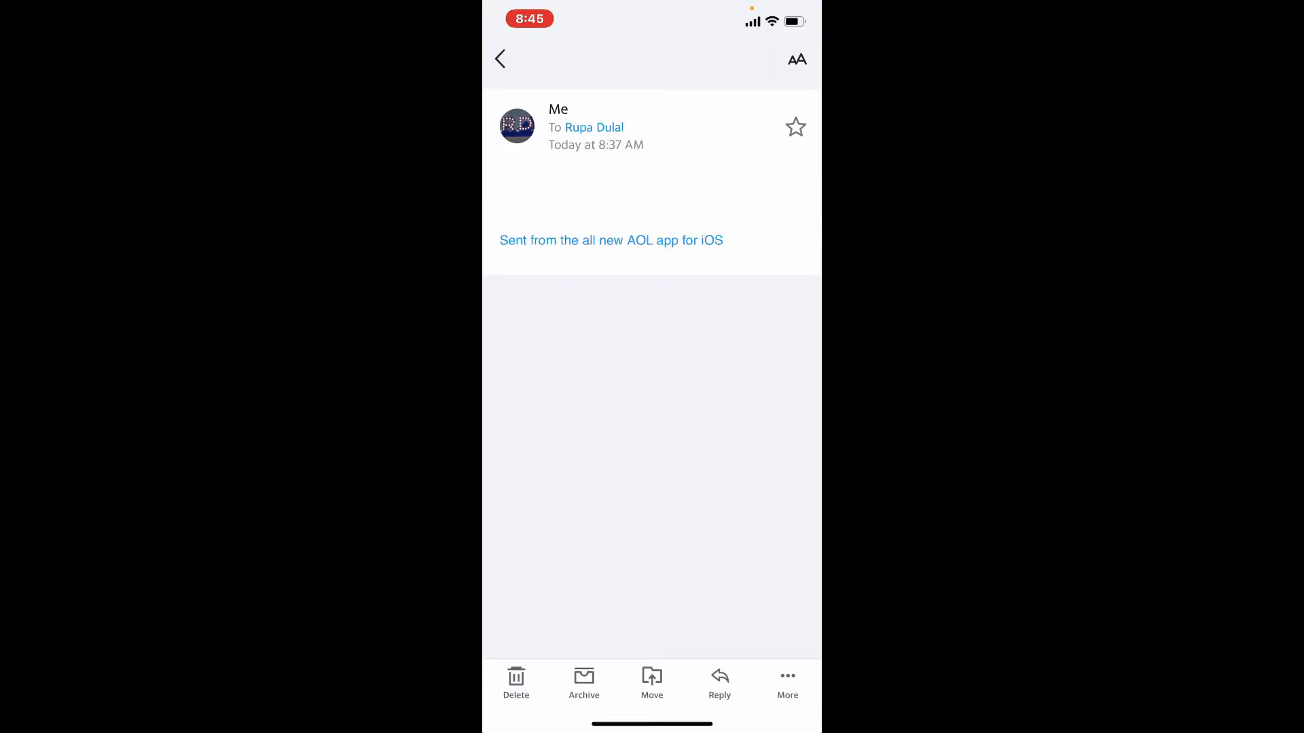
Mark the no-subject email from Me as spam via More.
{"action": "left_click", "coordinate": [786, 682]}
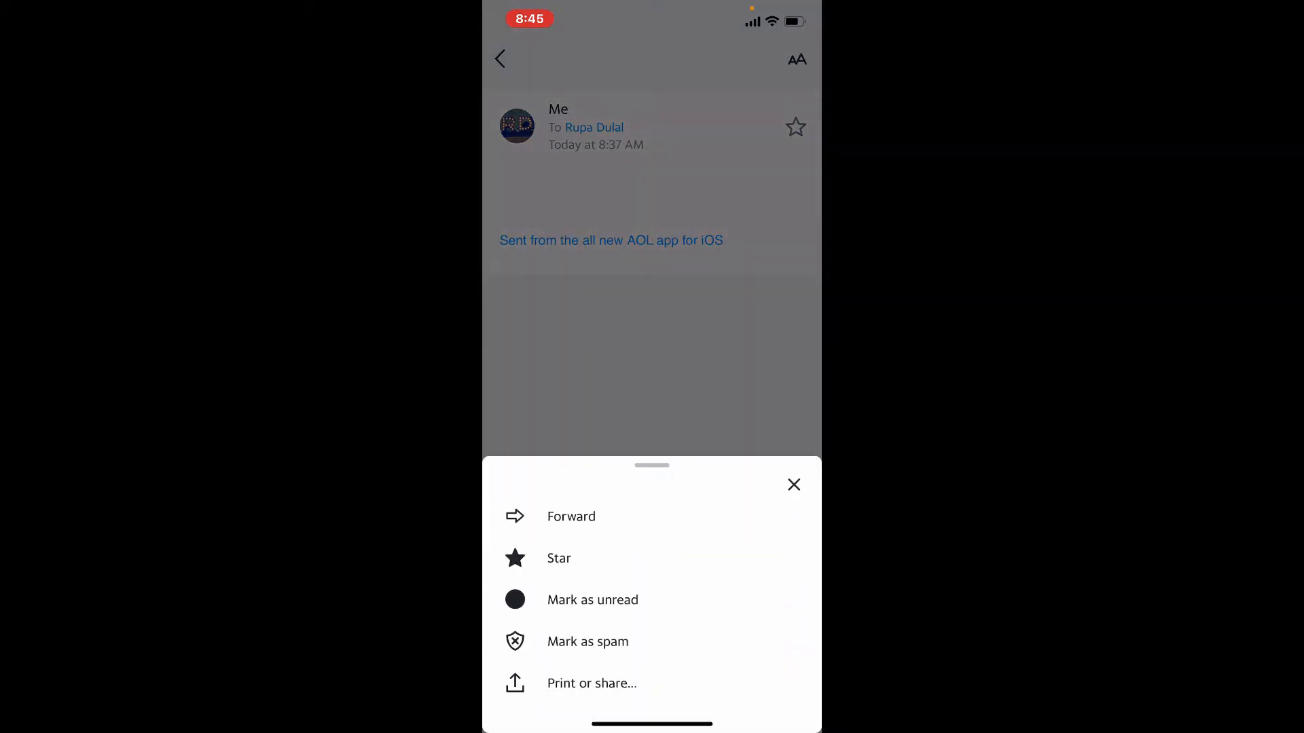
{"action": "left_click", "coordinate": [793, 485]}
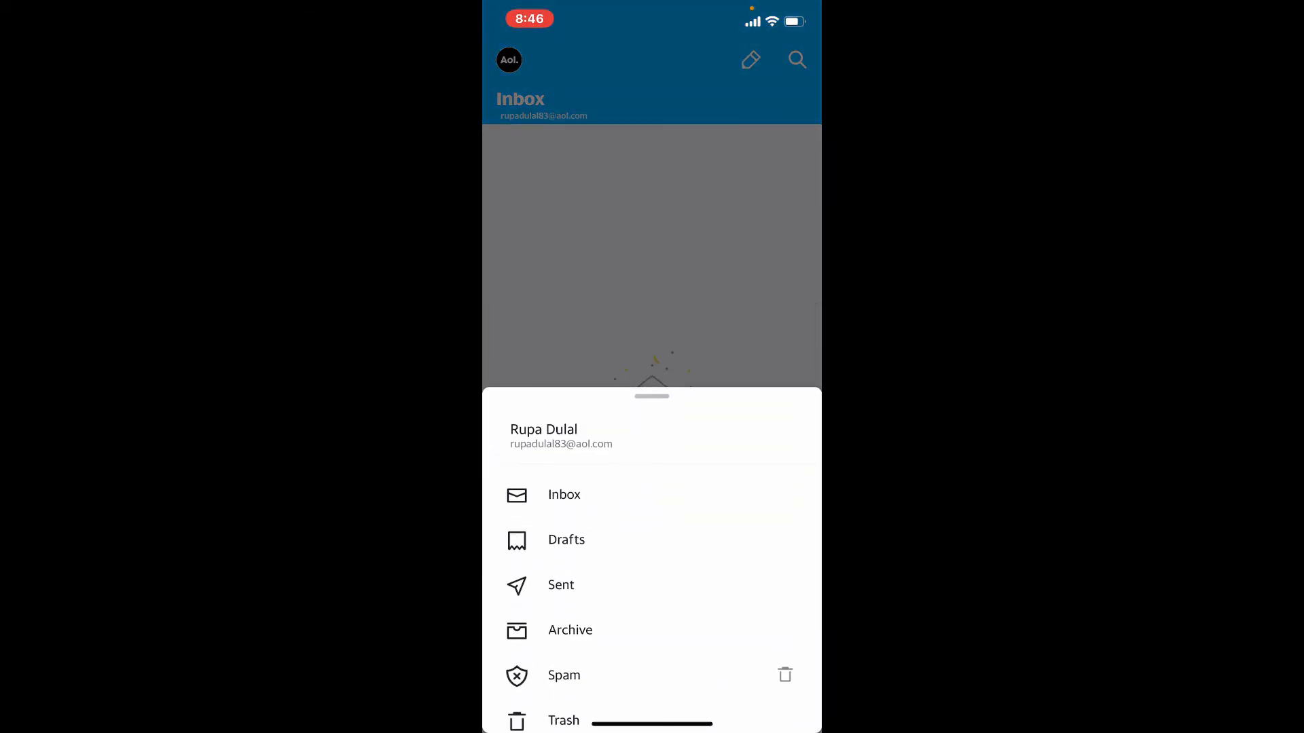
Mark the no-subject email in Spam as Not spam, then view the Inbox.
{"action": "left_click", "coordinate": [564, 675]}
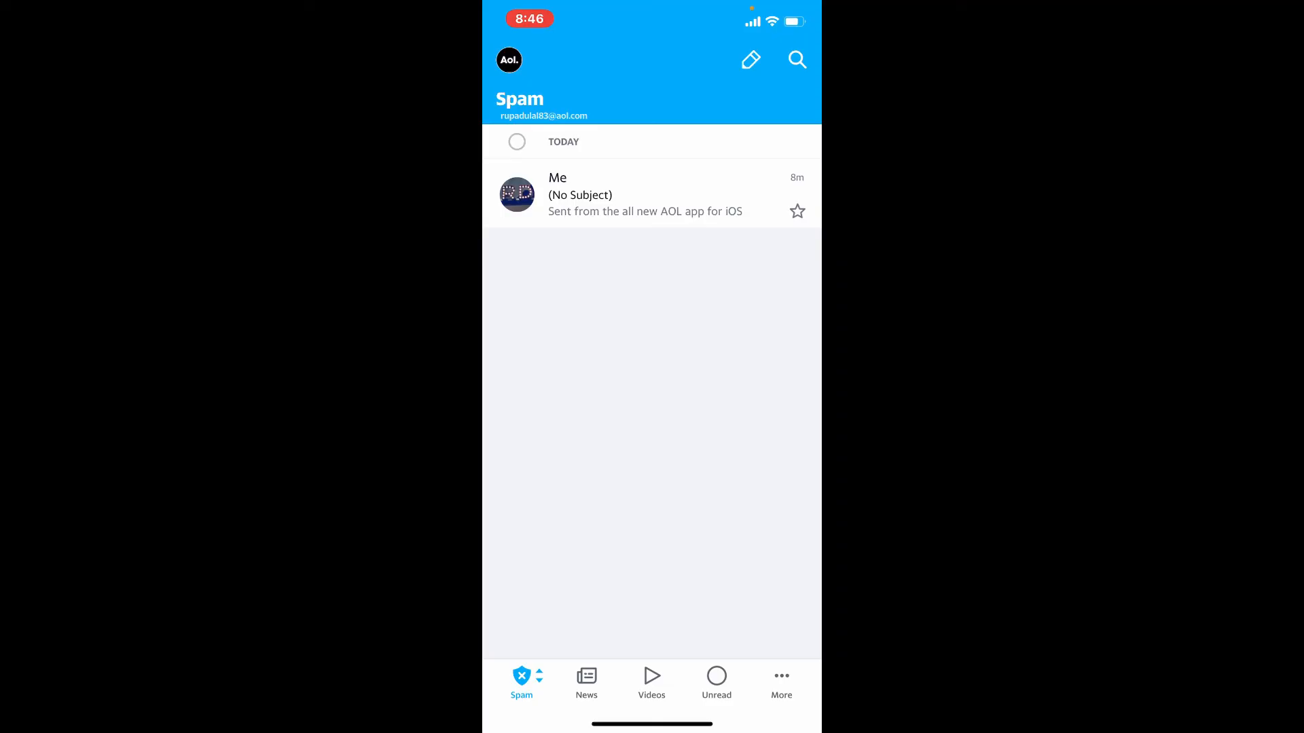
{"action": "left_click", "coordinate": [644, 194]}
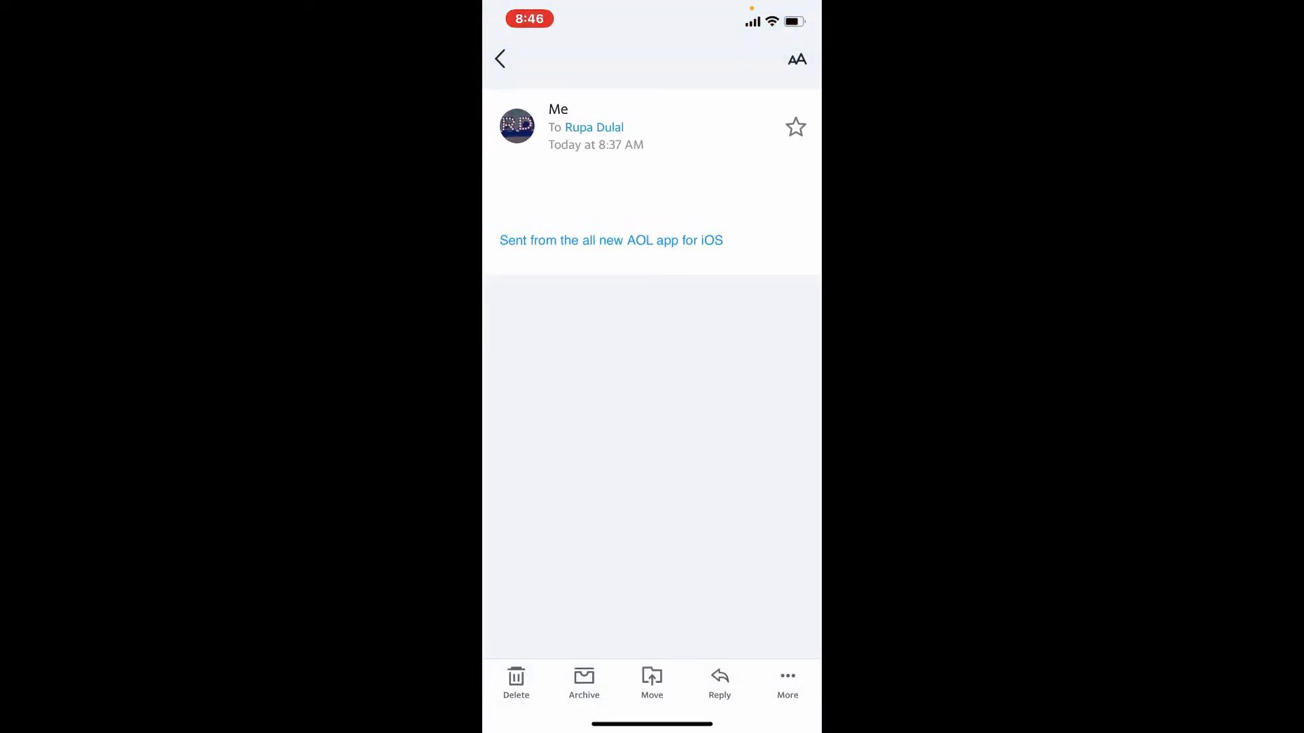
{"action": "left_click", "coordinate": [786, 682]}
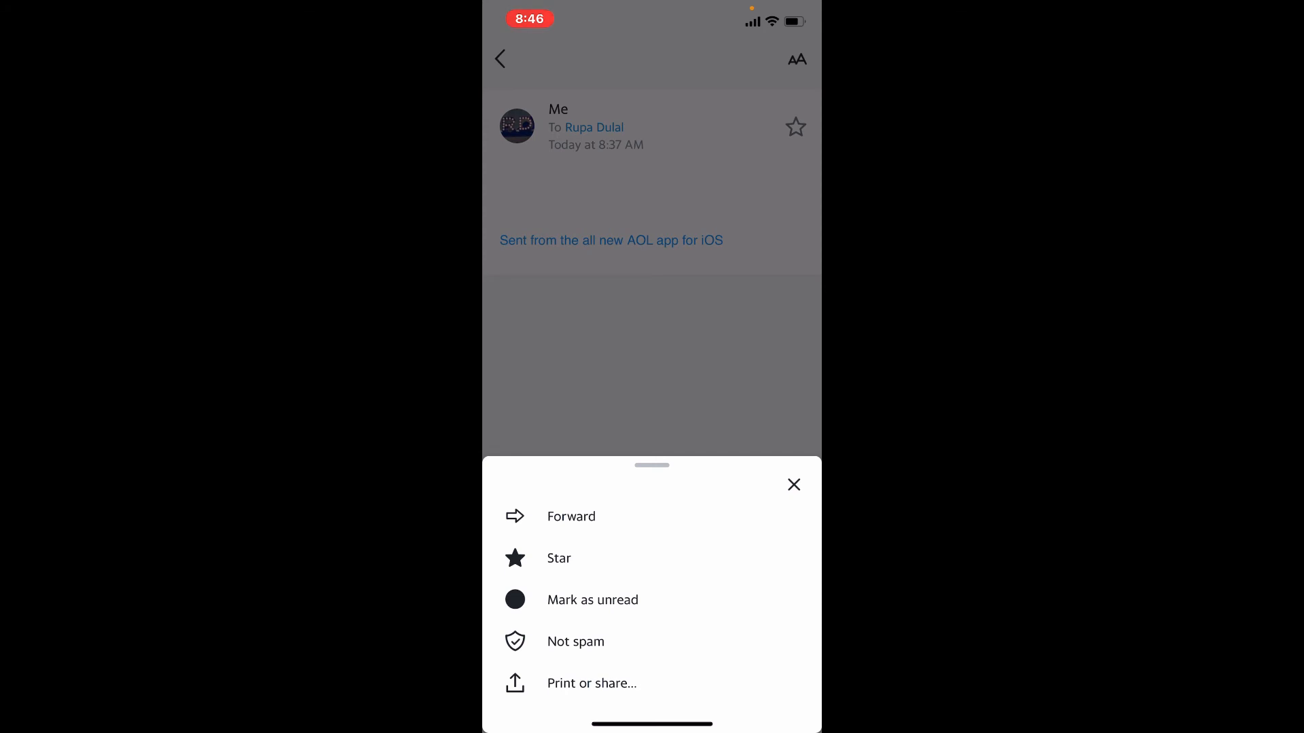
{"action": "left_click", "coordinate": [575, 641]}
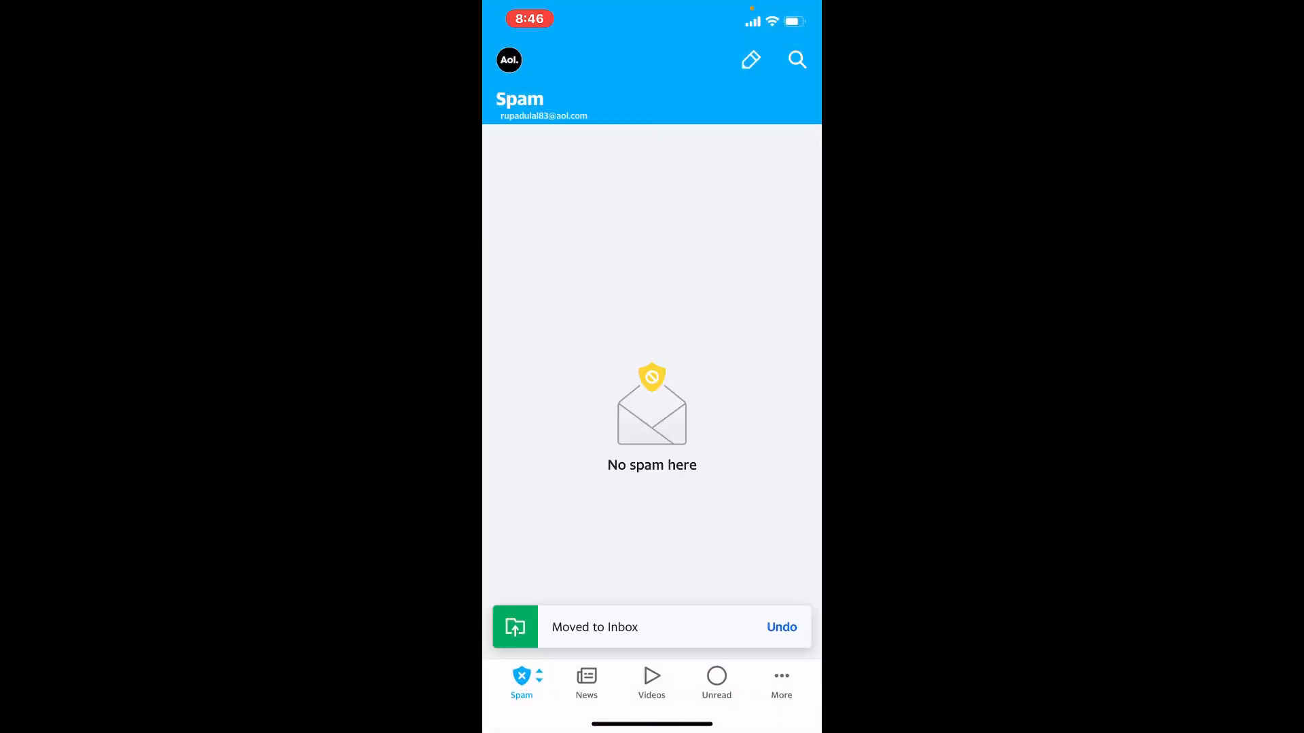
{"action": "left_click", "coordinate": [521, 681]}
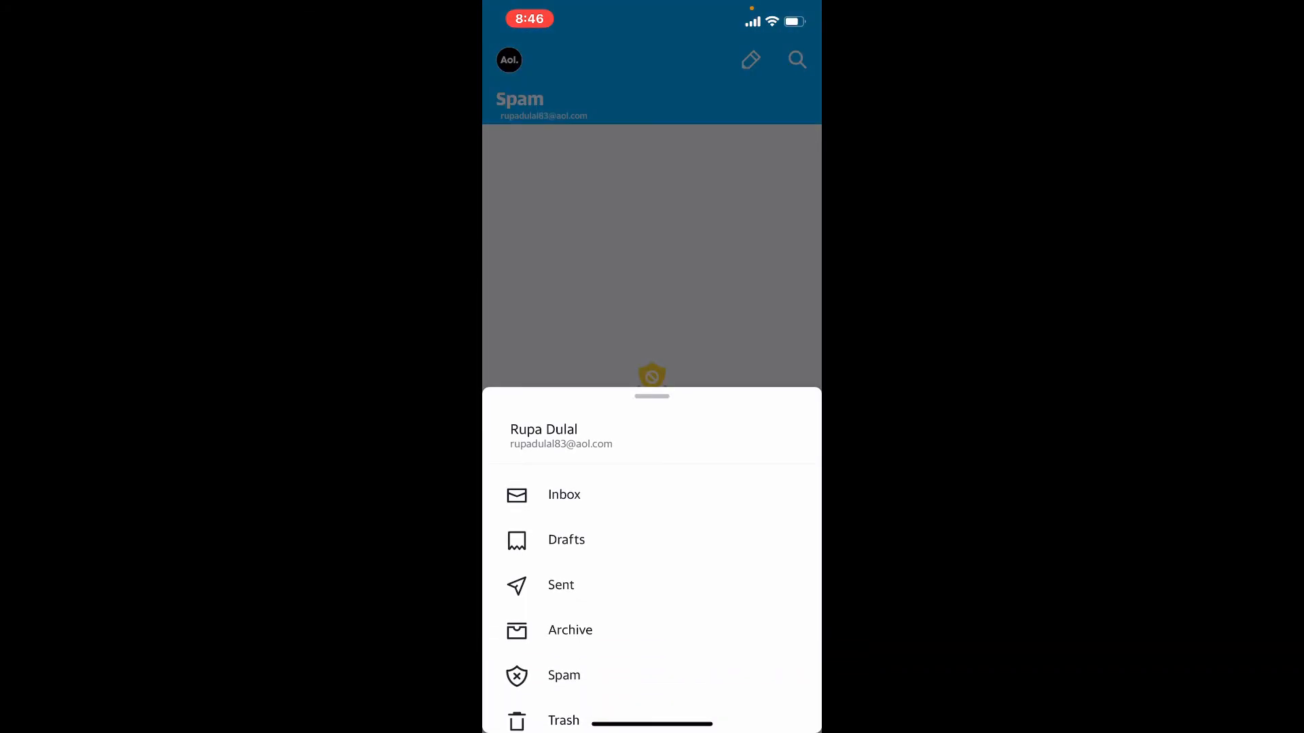
{"action": "left_click", "coordinate": [563, 493]}
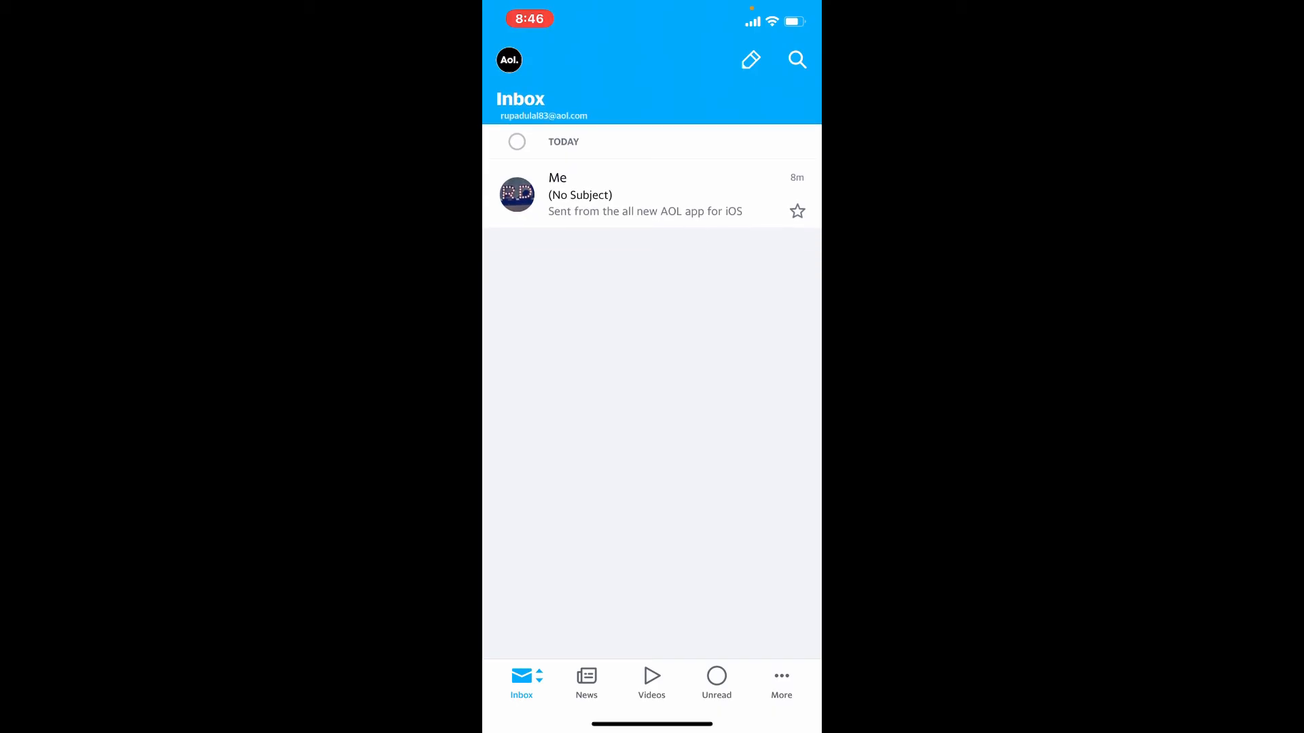